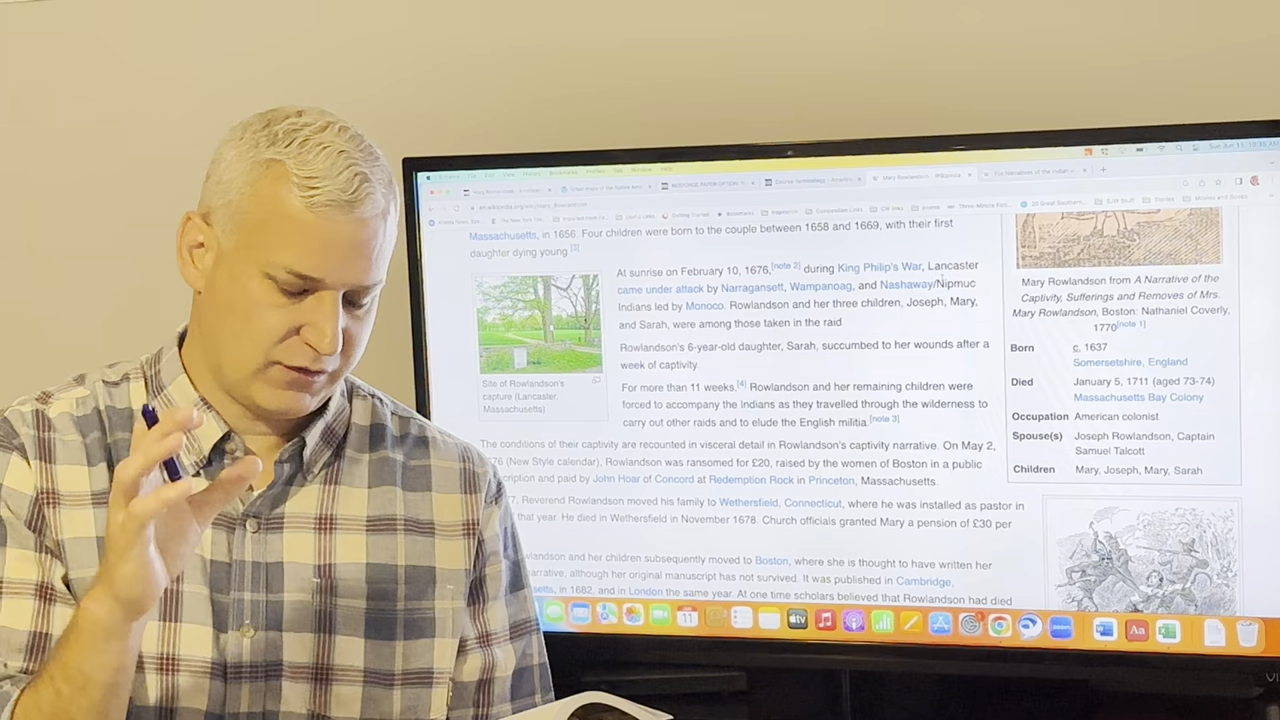
pyautogui.scroll(3)
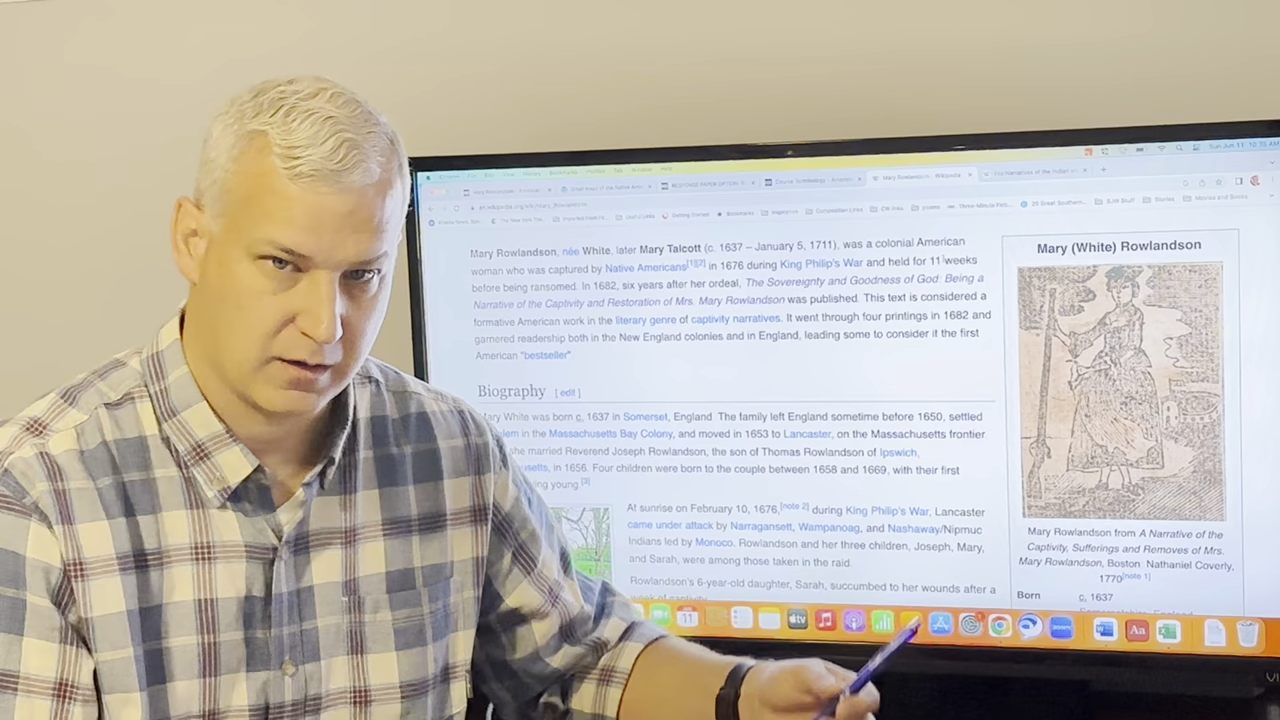
pyautogui.scroll(-3)
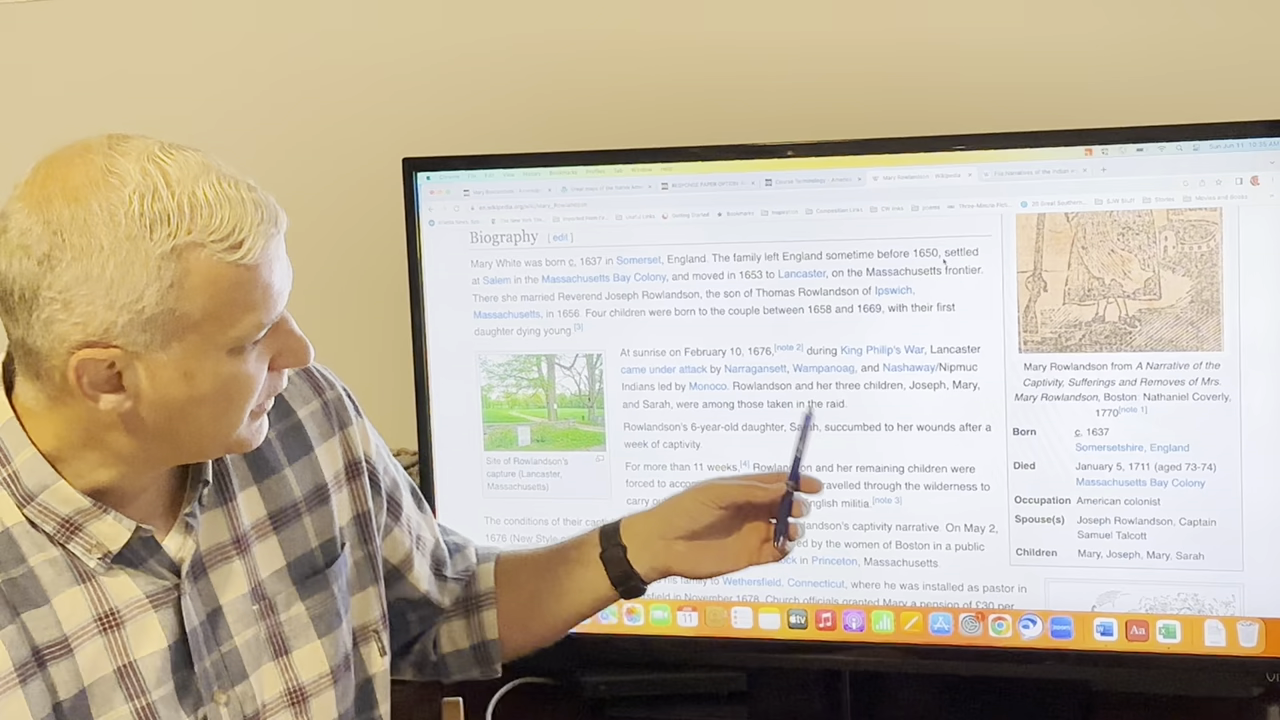
pyautogui.scroll(-3)
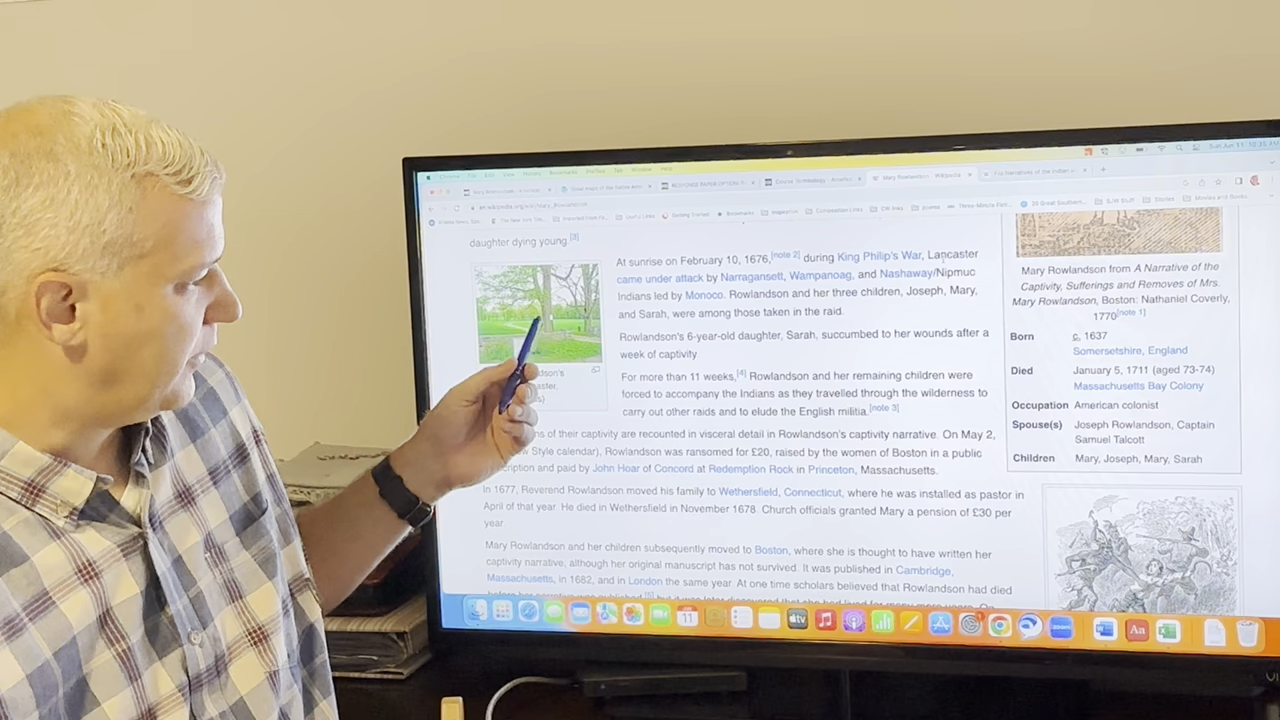
pyautogui.scroll(-3)
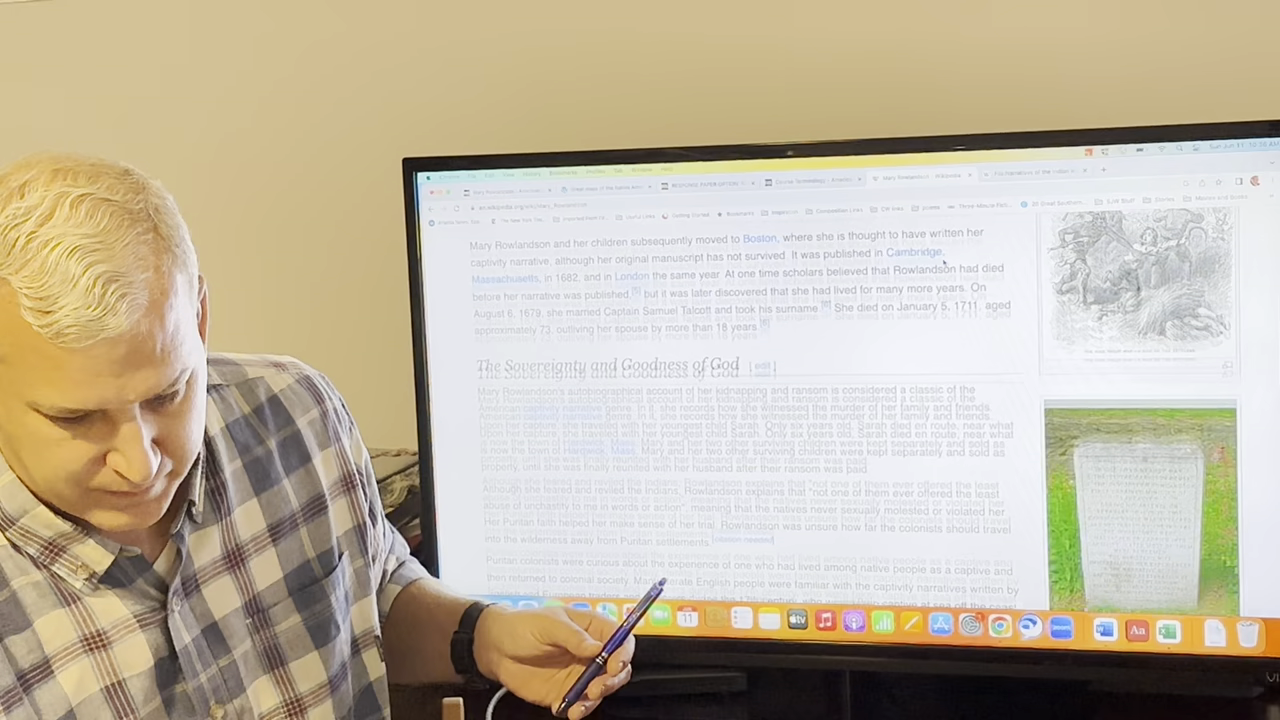
pyautogui.scroll(-3)
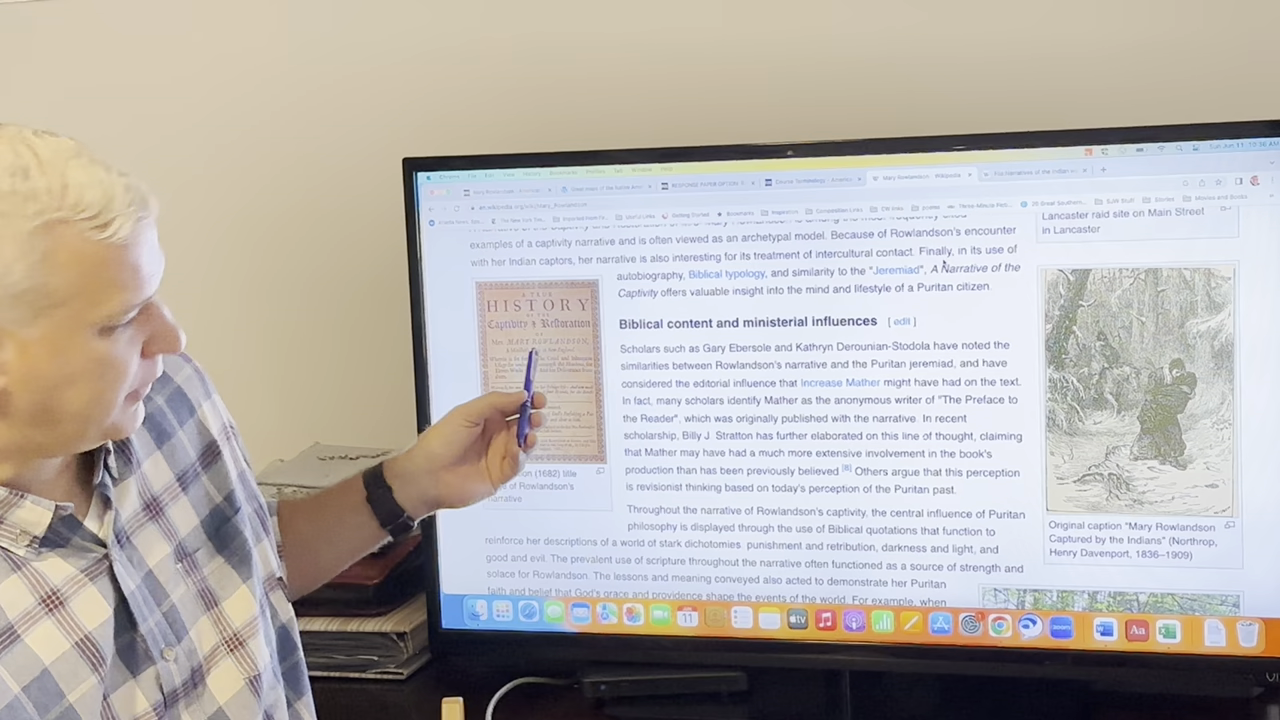
pyautogui.scroll(-3)
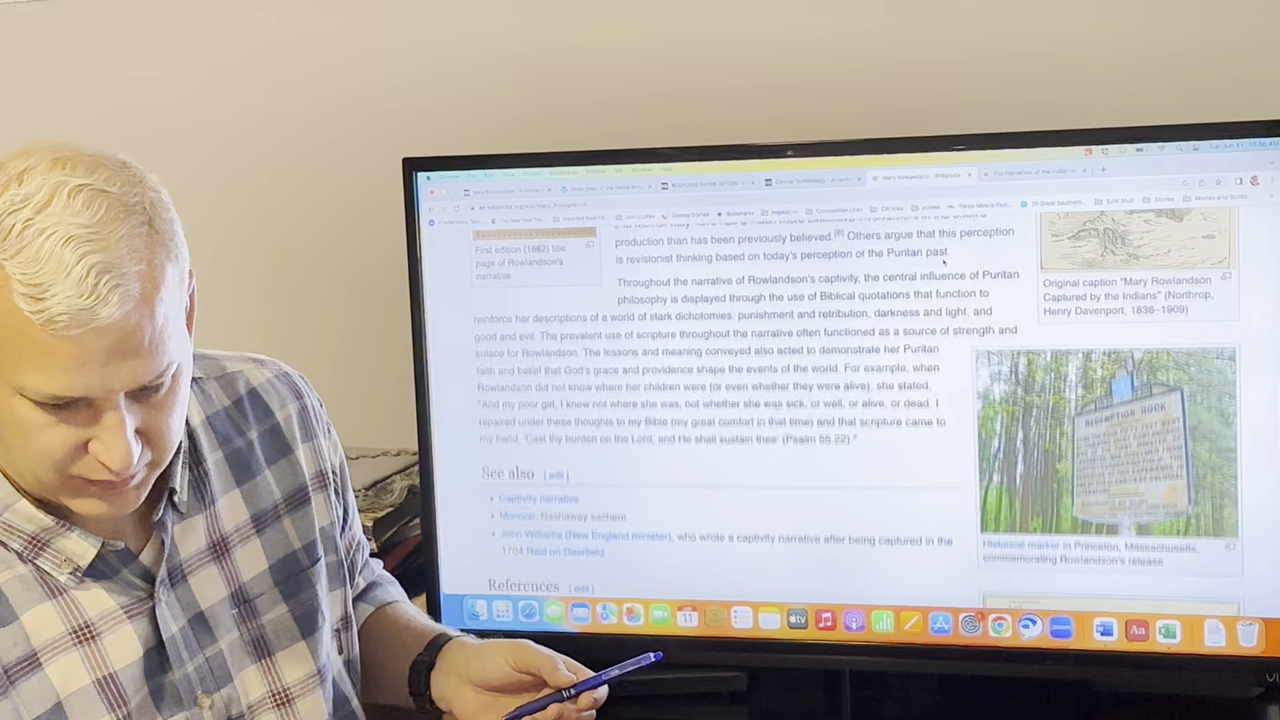